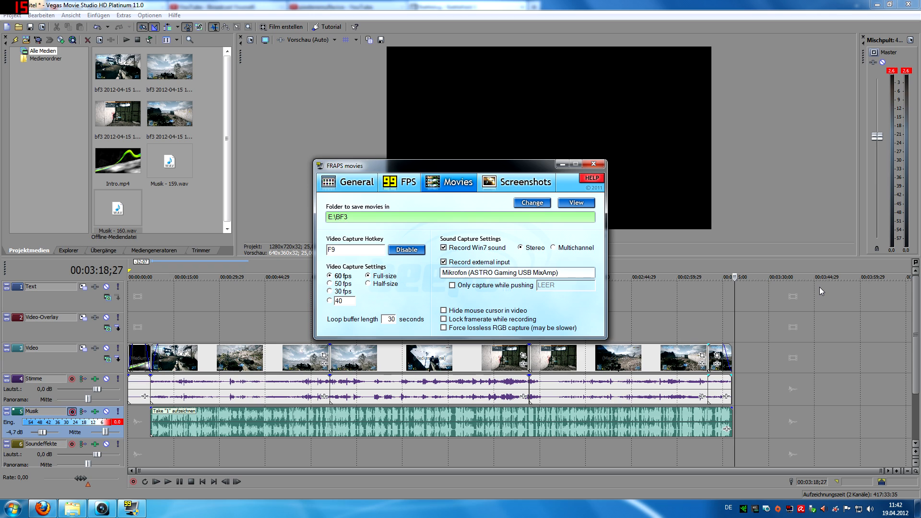
pyautogui.moveTo(697, 300)
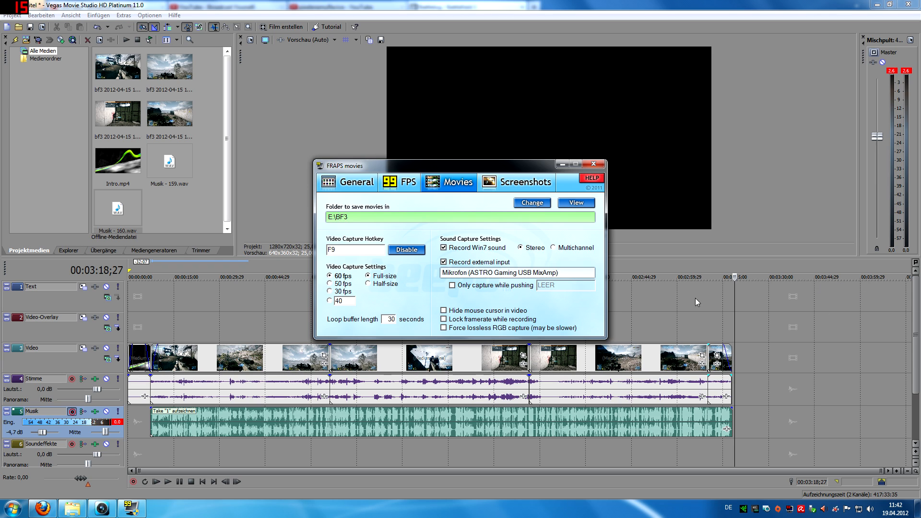
pyautogui.moveTo(706, 212)
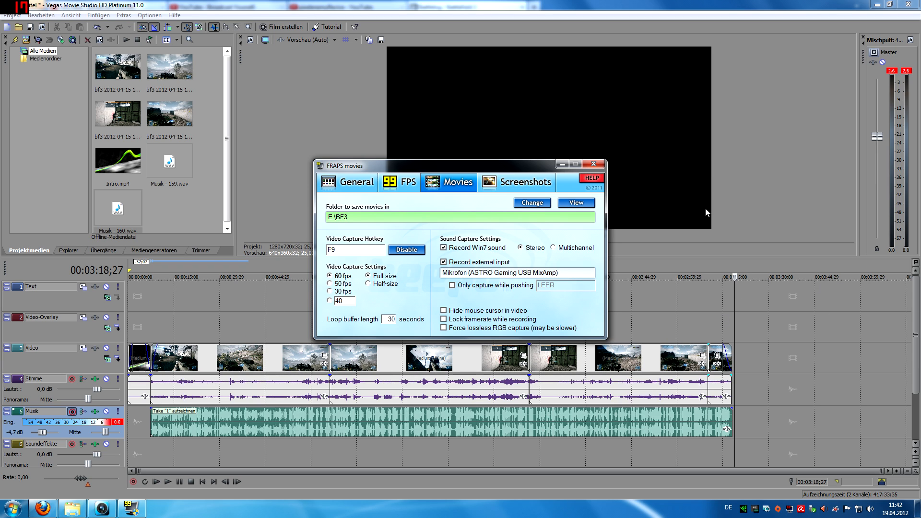
# - Review the Fraps General options and return to the Movies capture settings
pyautogui.click(357, 182)
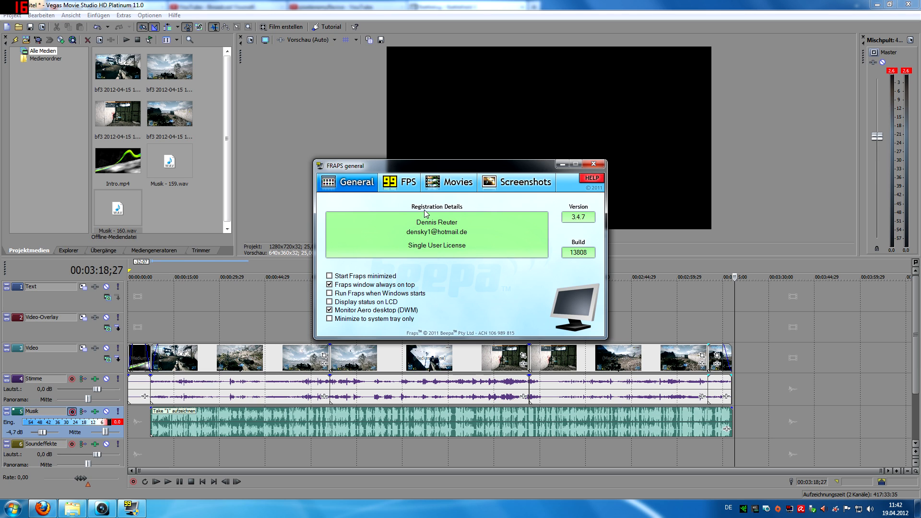
pyautogui.click(449, 182)
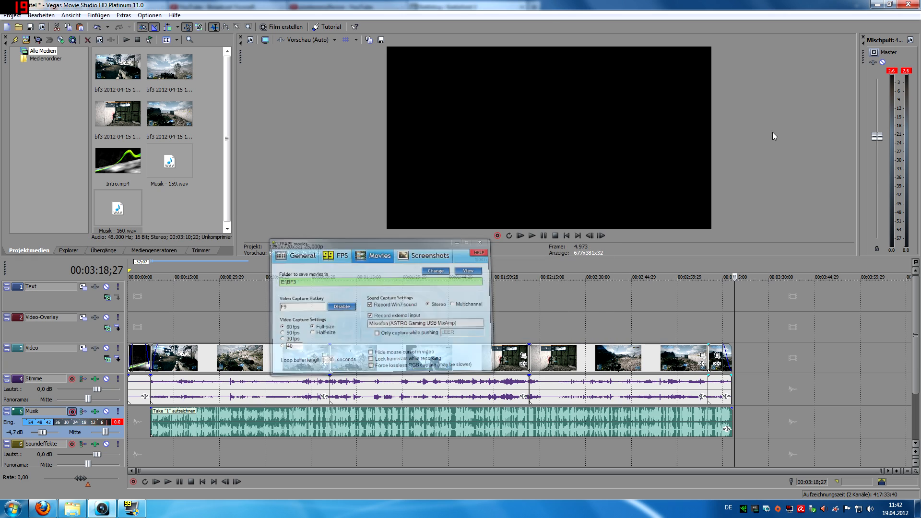
pyautogui.click(480, 242)
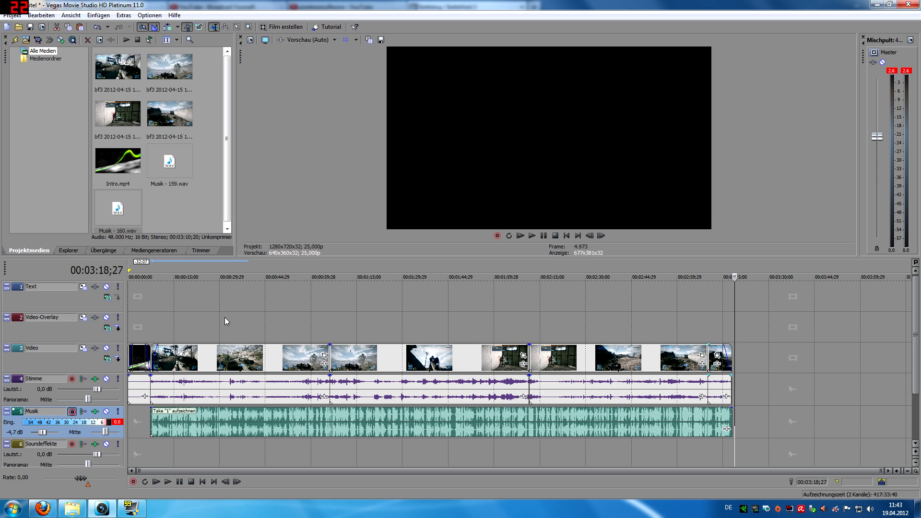
pyautogui.moveTo(135, 320)
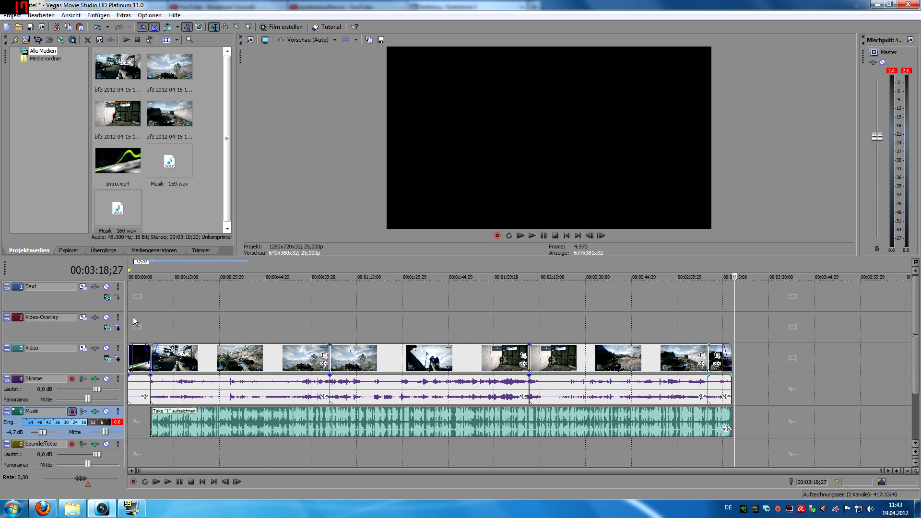
pyautogui.moveTo(94, 349)
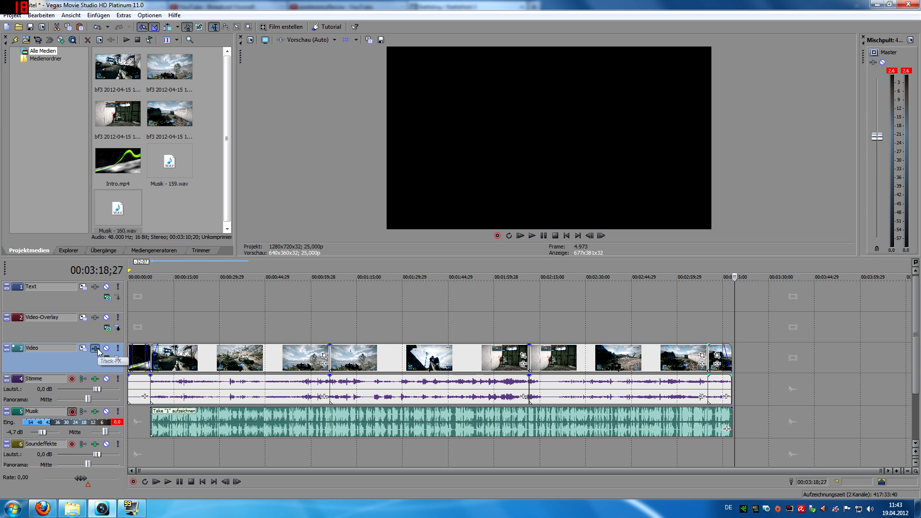
# - Add Sony Color Curves to the Video track FX chain and apply its Contrast HD preset
pyautogui.click(94, 348)
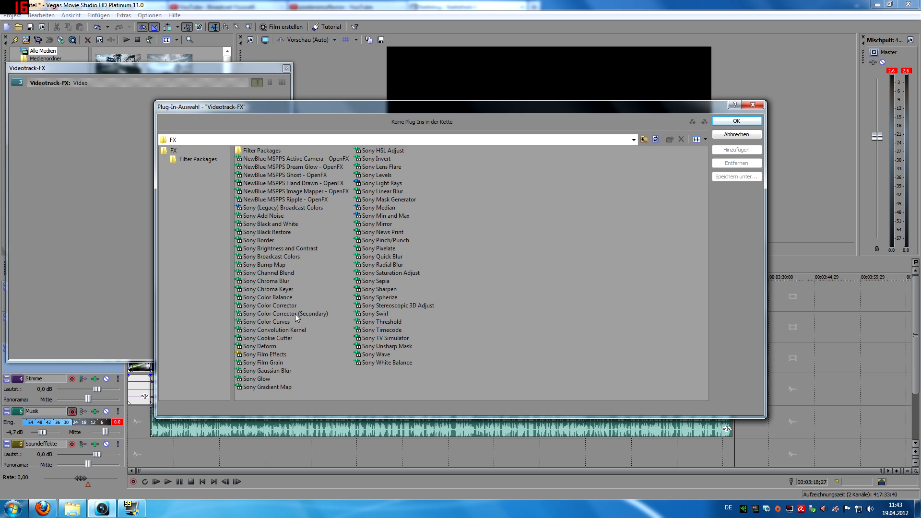
pyautogui.click(266, 321)
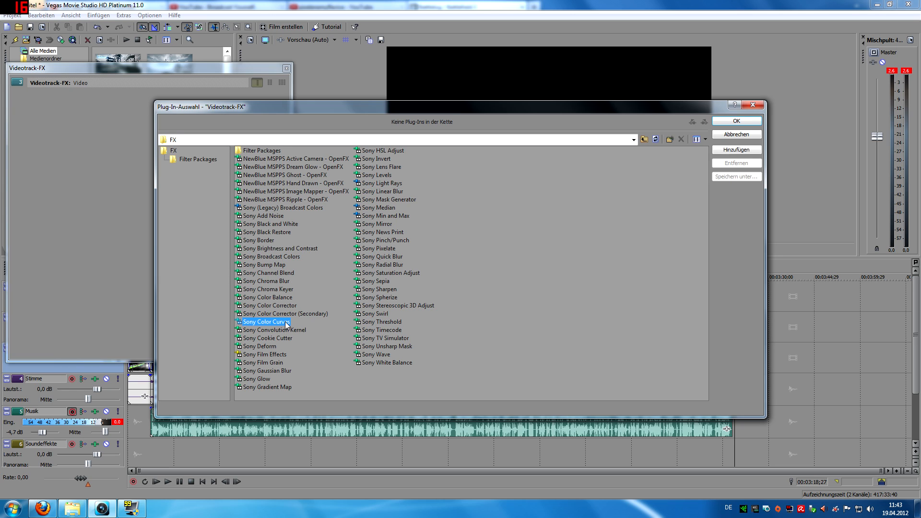
pyautogui.click(736, 149)
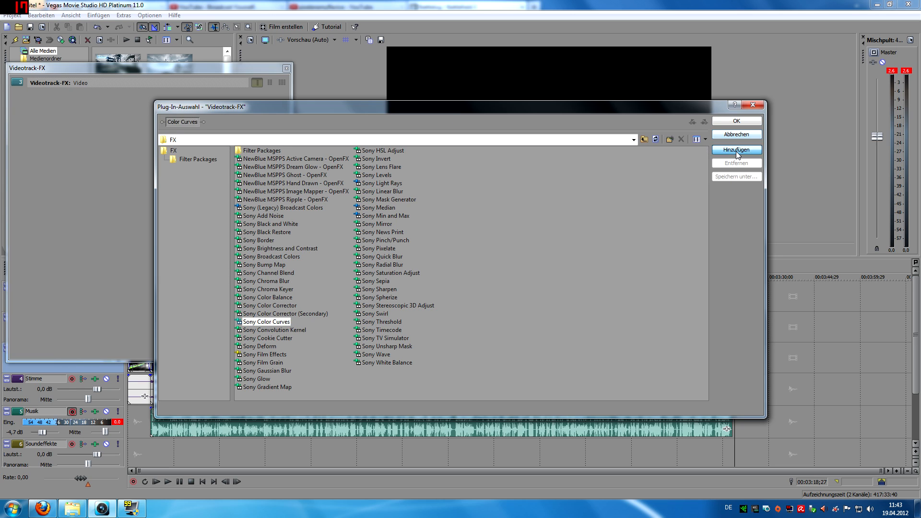
pyautogui.click(737, 149)
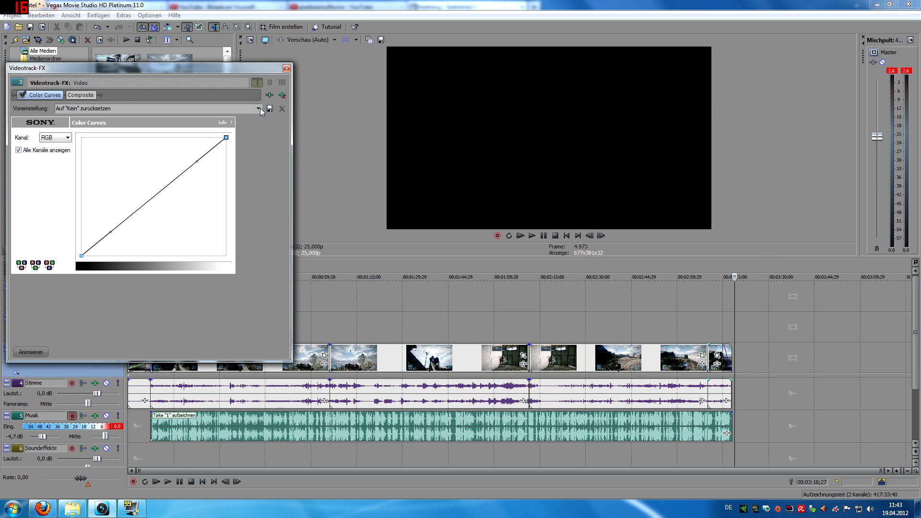
pyautogui.click(257, 109)
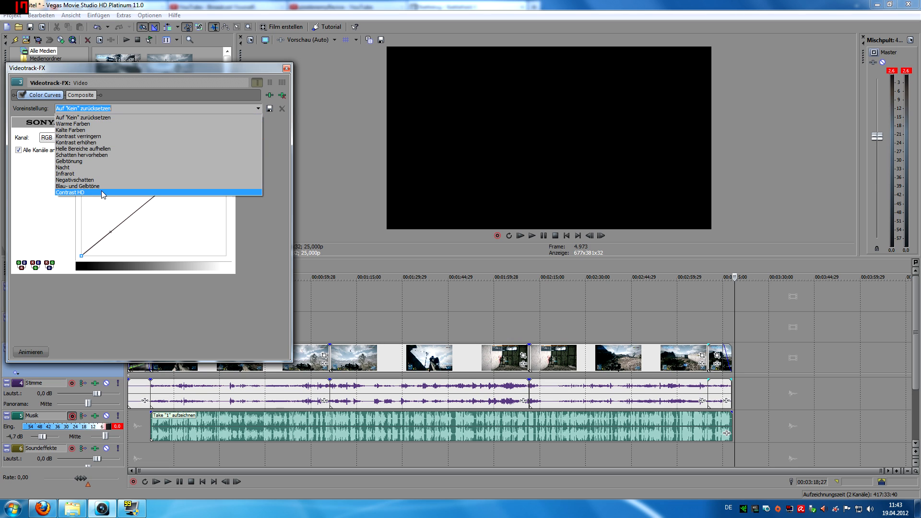
pyautogui.click(69, 193)
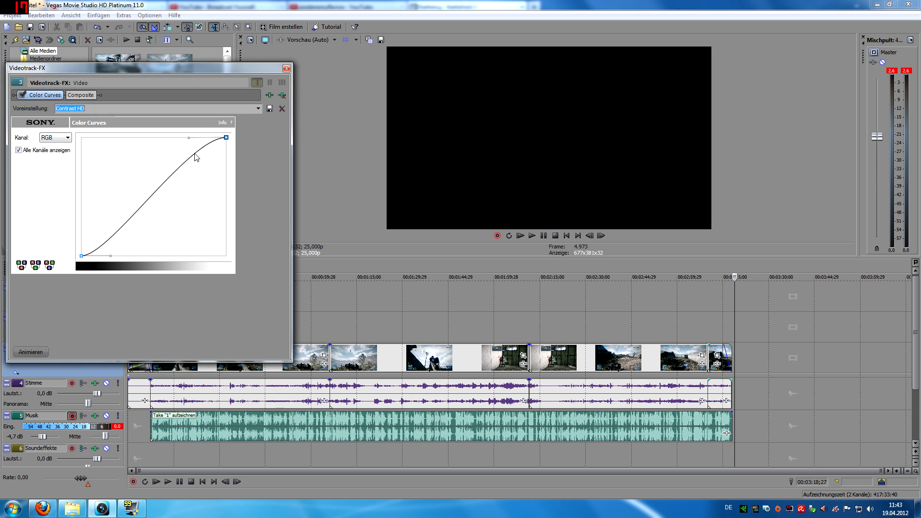
pyautogui.moveTo(169, 142)
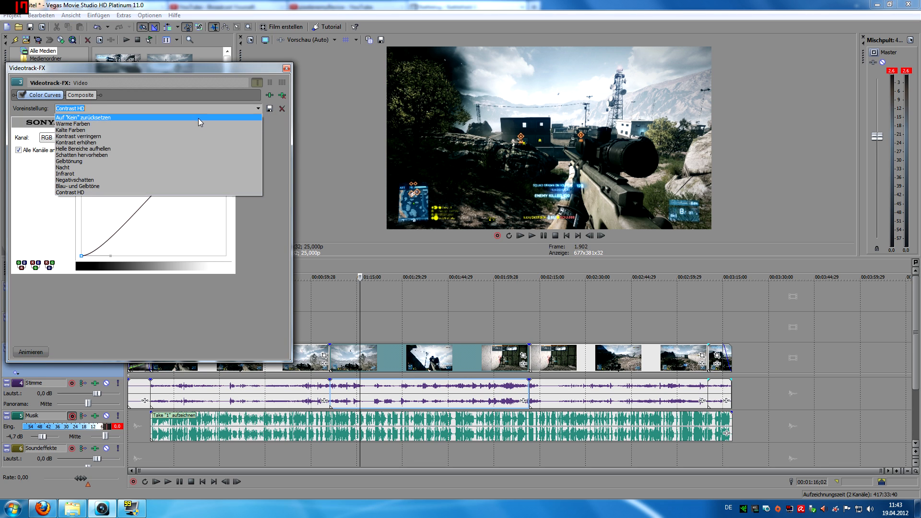
pyautogui.click(86, 117)
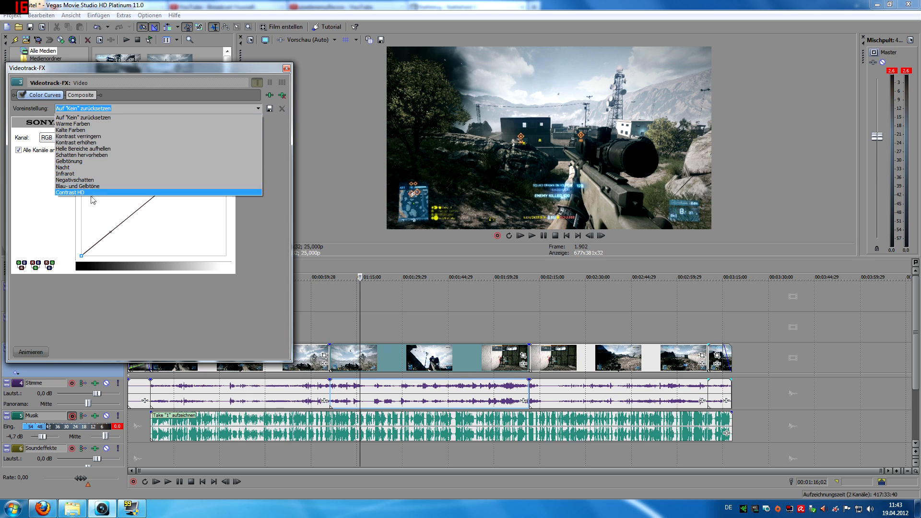
pyautogui.click(69, 192)
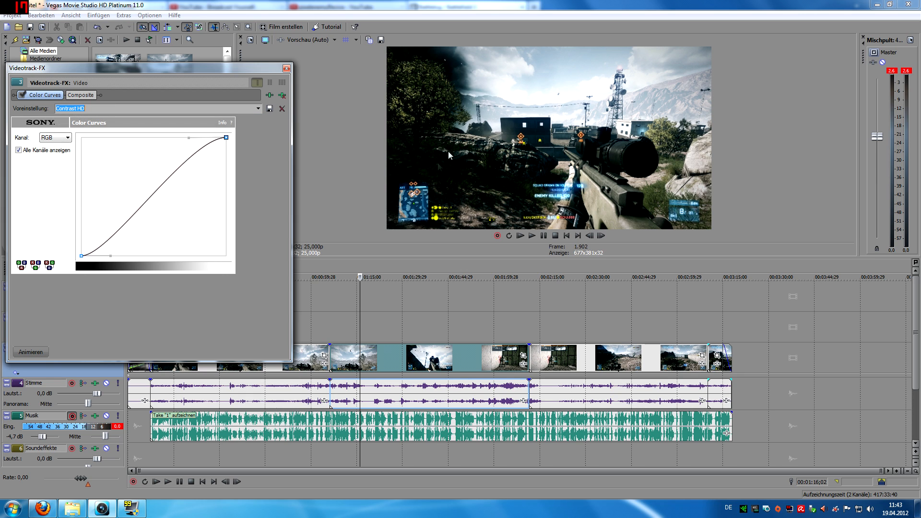
pyautogui.moveTo(236, 129)
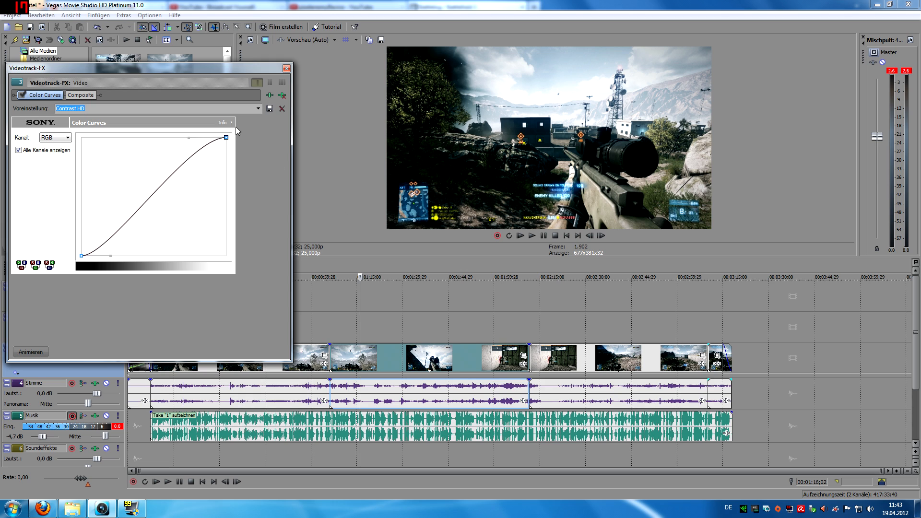
pyautogui.click(285, 68)
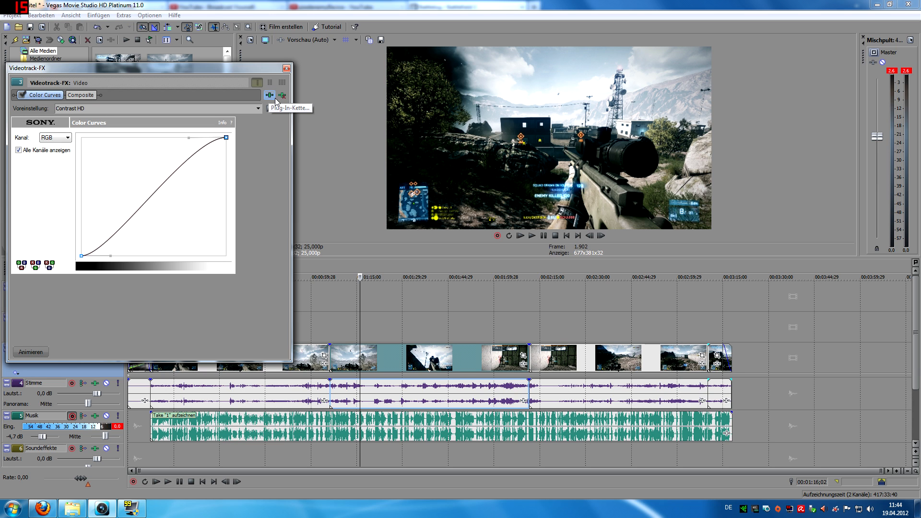
# - Add Saturation Adjust after Color Curves in the Video track effect chain
pyautogui.click(269, 95)
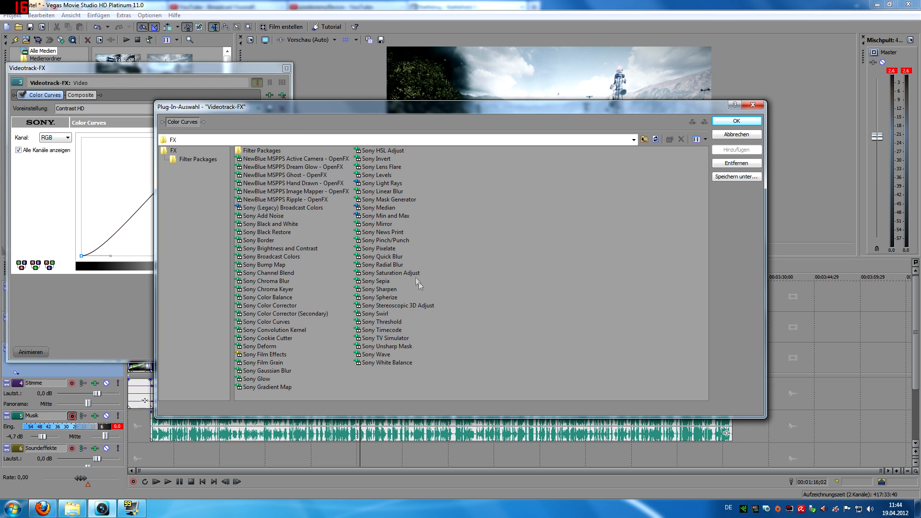
pyautogui.click(391, 273)
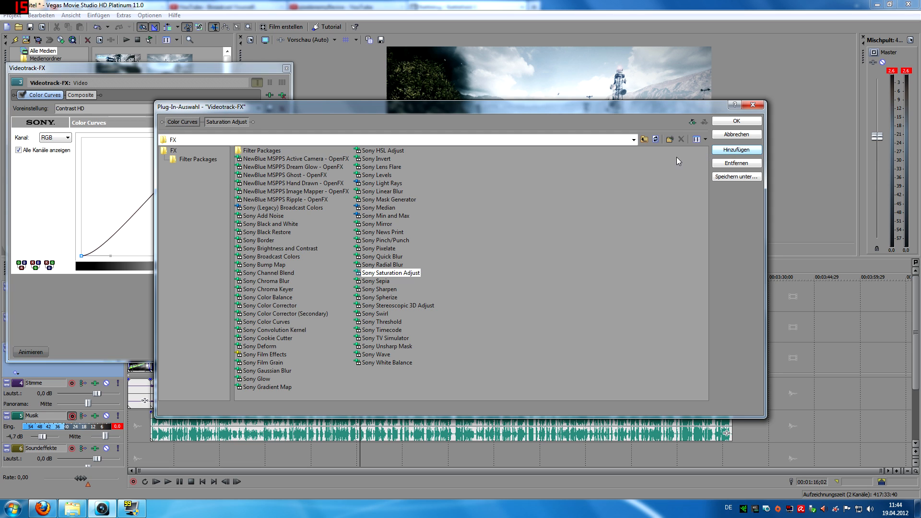
pyautogui.click(380, 289)
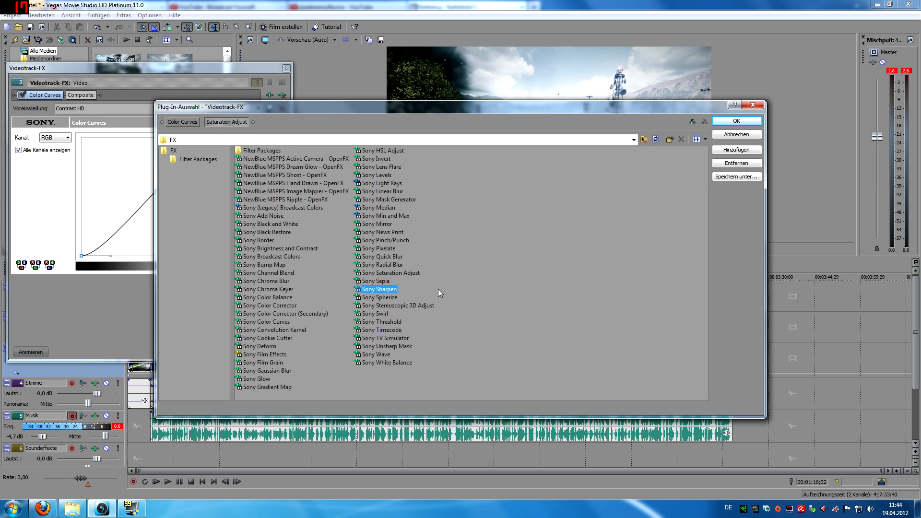
pyautogui.moveTo(471, 257)
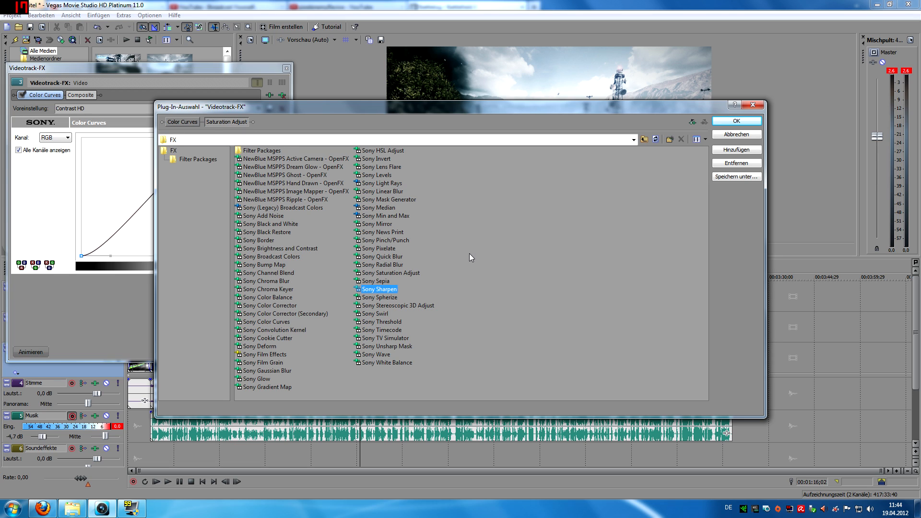
pyautogui.moveTo(513, 250)
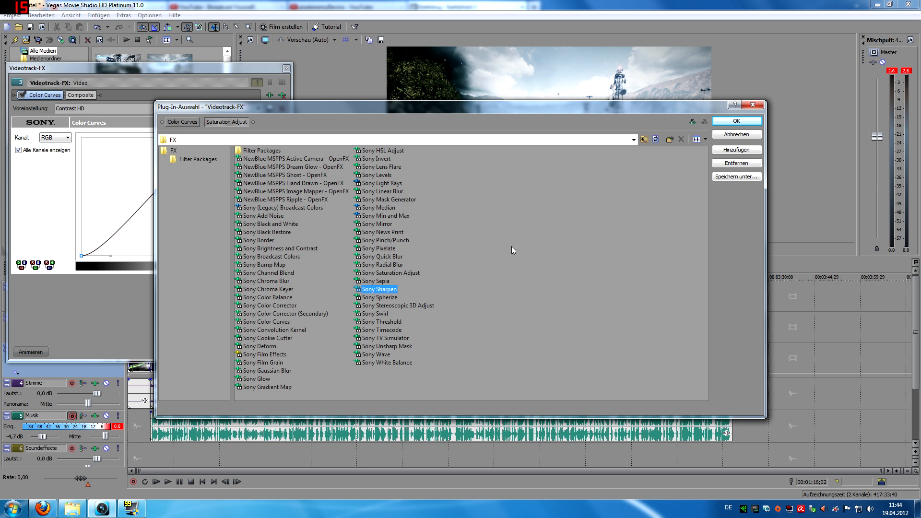
pyautogui.click(391, 273)
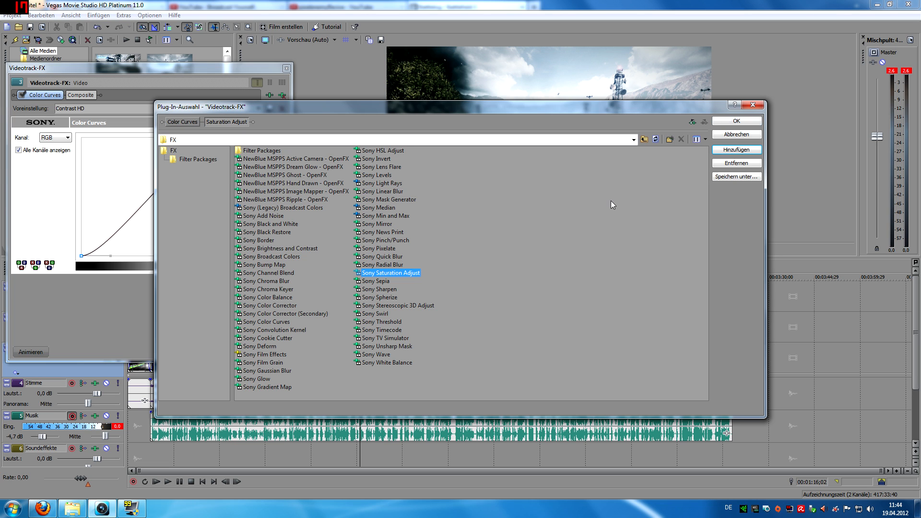
pyautogui.click(736, 120)
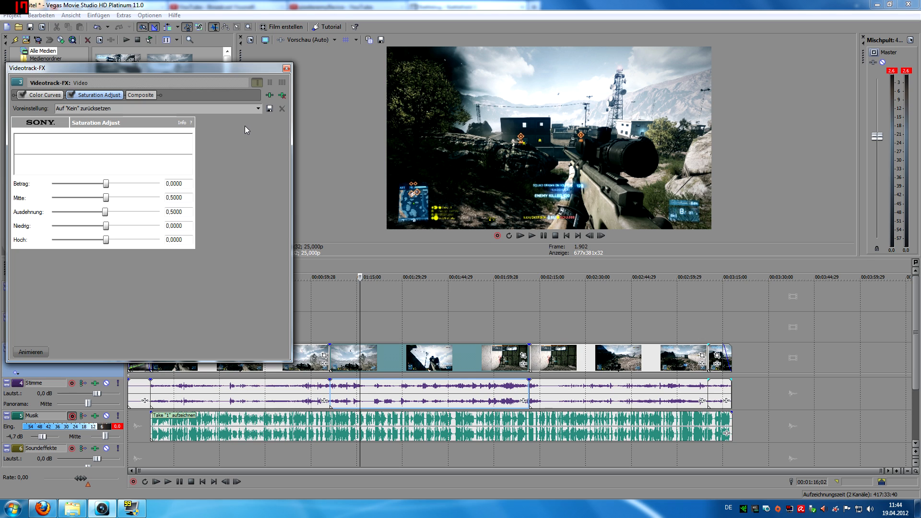
# - Apply the Montage preset to the Saturation Adjust effect
pyautogui.click(258, 108)
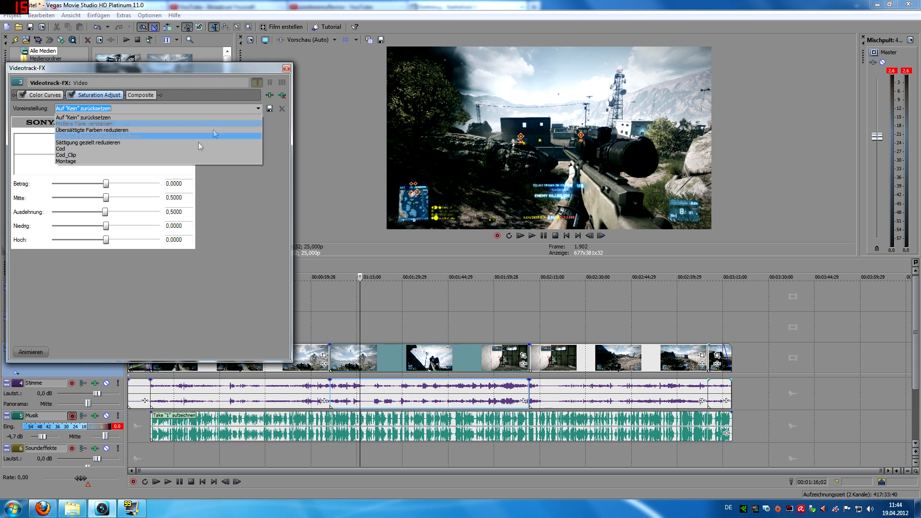
pyautogui.moveTo(150, 162)
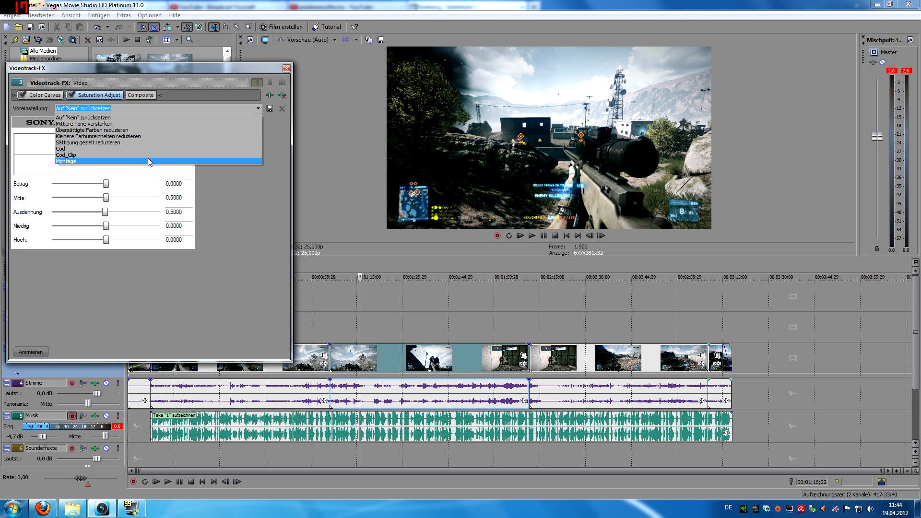
pyautogui.click(65, 161)
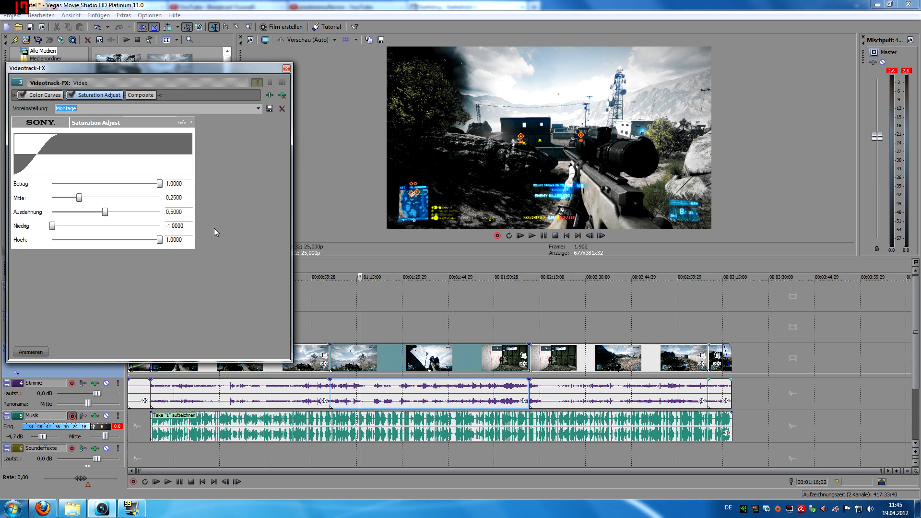
pyautogui.moveTo(394, 334)
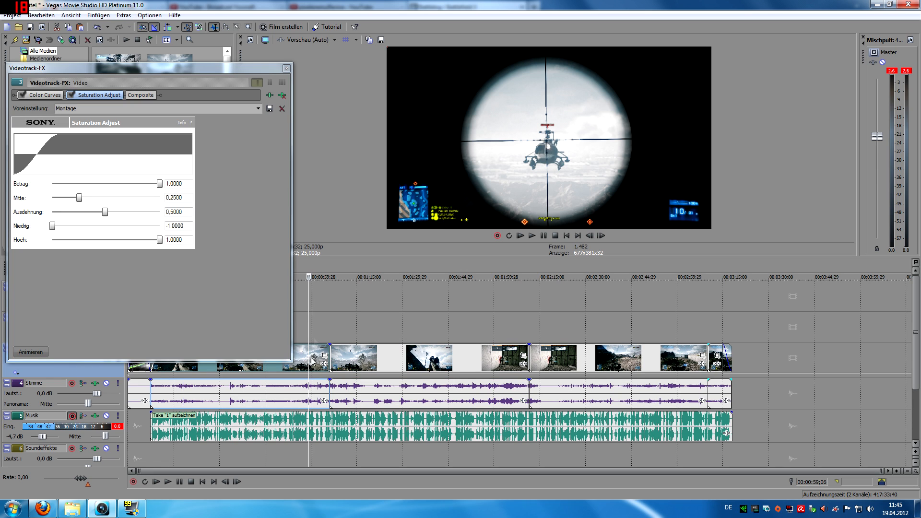
pyautogui.click(42, 94)
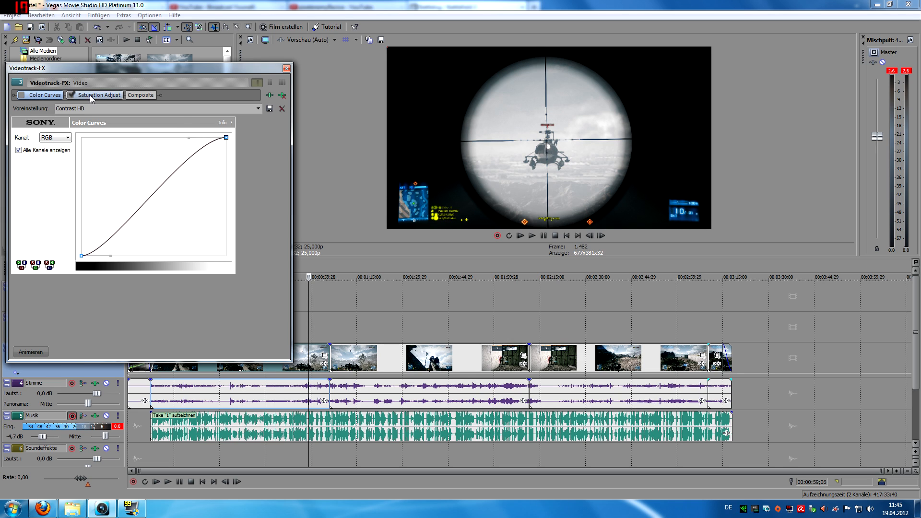
pyautogui.click(98, 95)
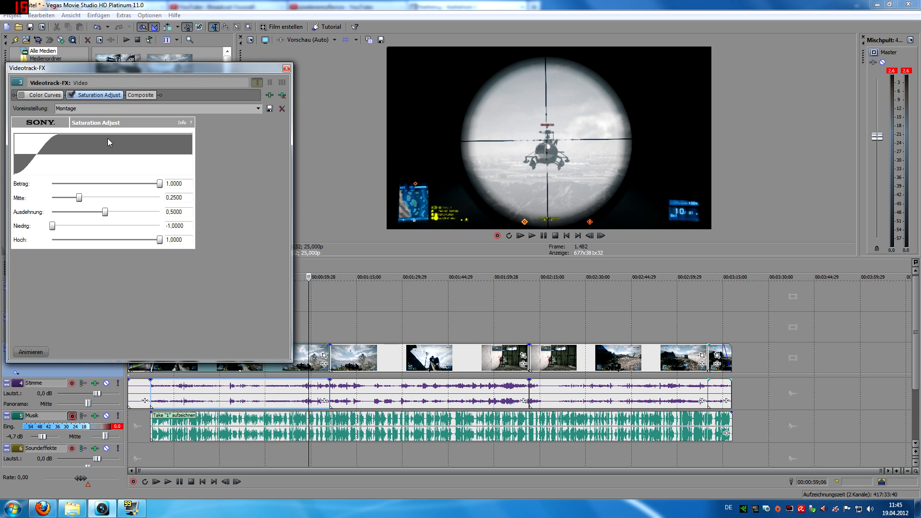
pyautogui.moveTo(410, 311)
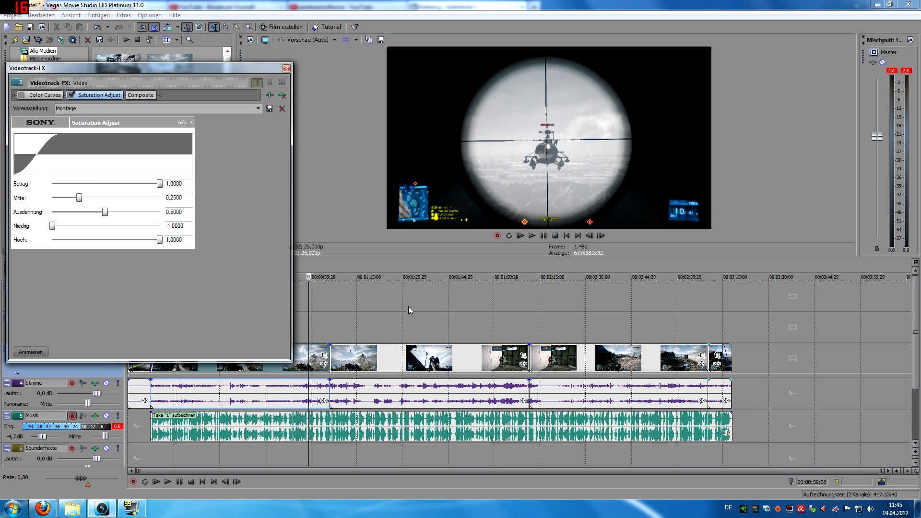
pyautogui.moveTo(404, 336)
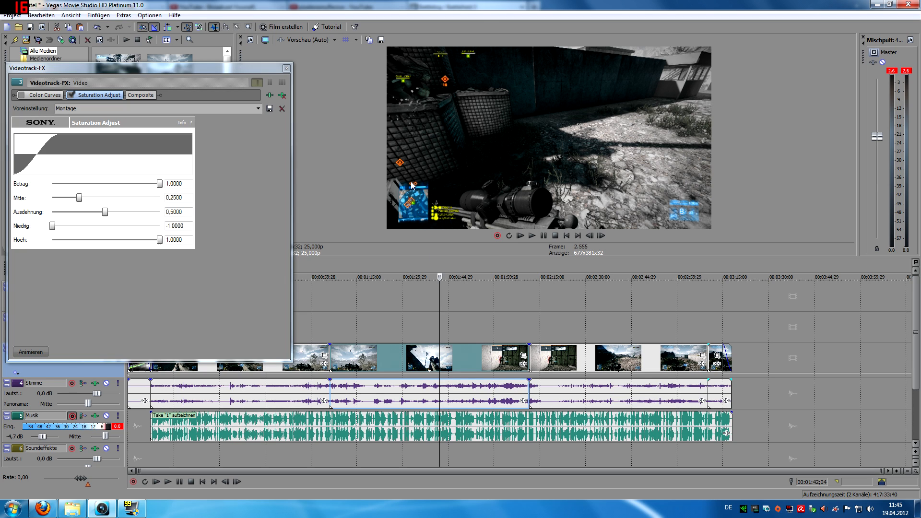
pyautogui.moveTo(460, 165)
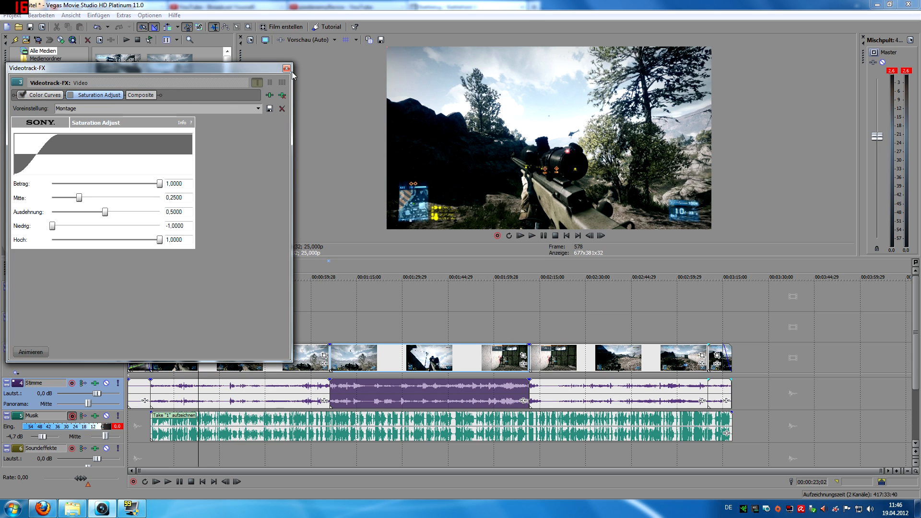
# - Close the Video Track FX window and bring up Project > Render As
pyautogui.click(287, 68)
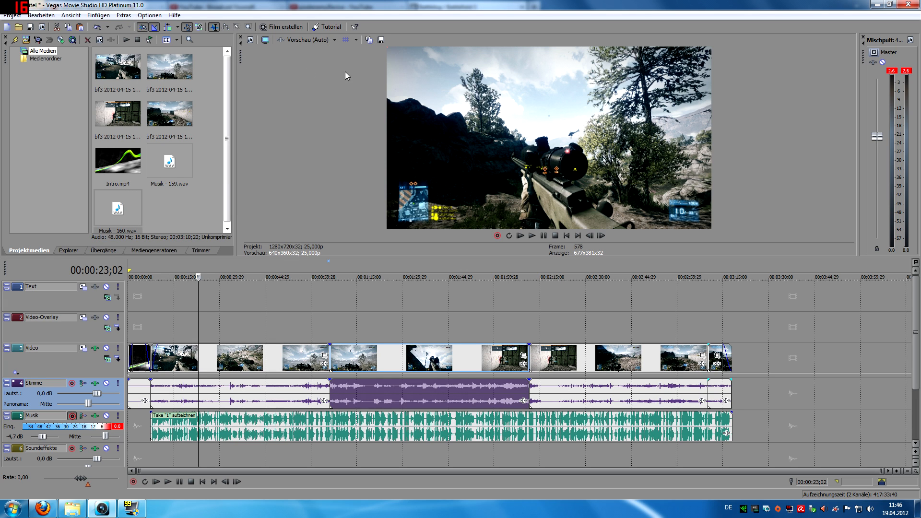
pyautogui.click(10, 17)
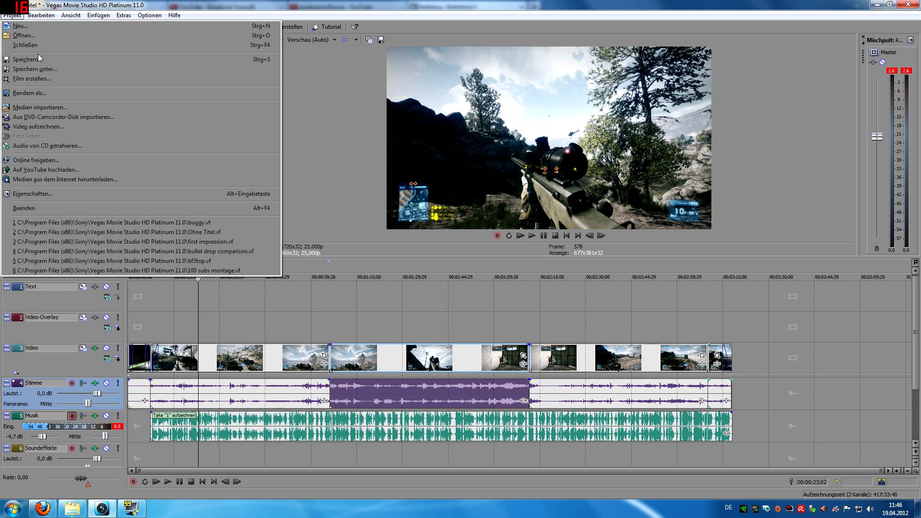
pyautogui.click(33, 93)
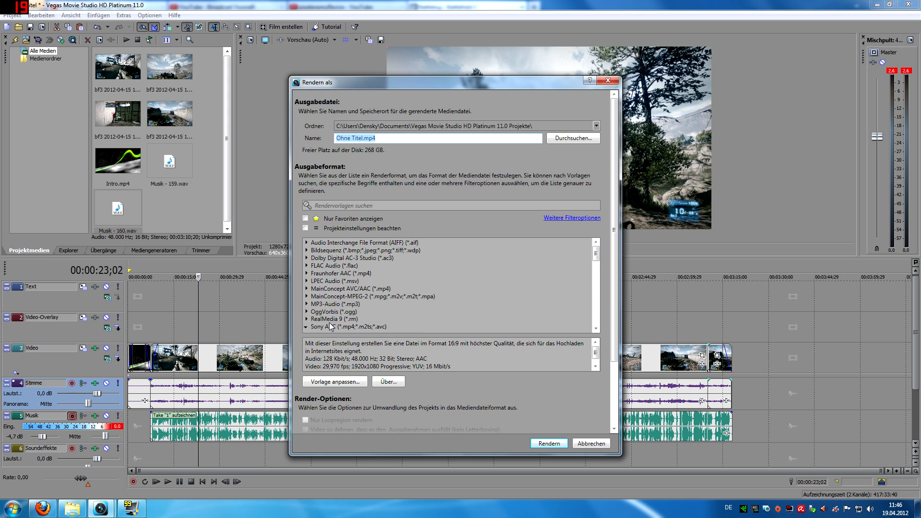
# - Choose the Sony AVC Internet 1920x1080-30p render template, after briefly trying the 25p one
pyautogui.click(341, 326)
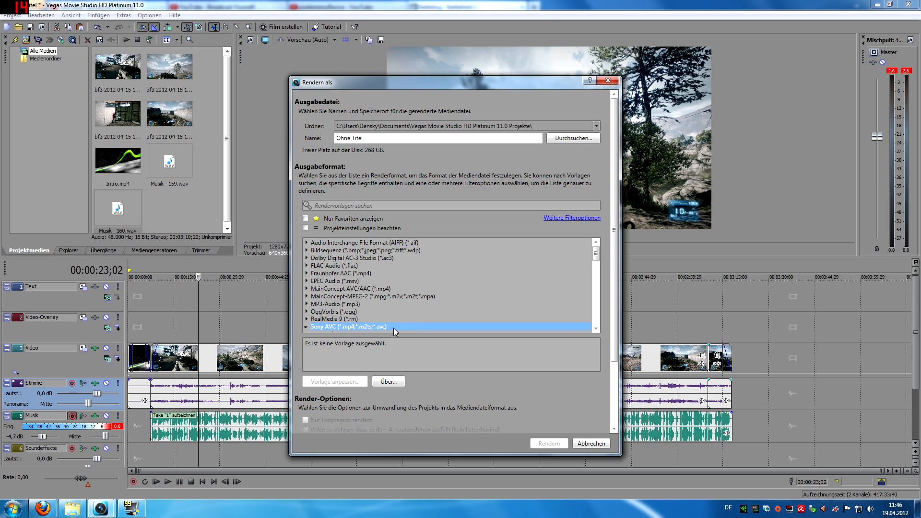
pyautogui.moveTo(475, 321)
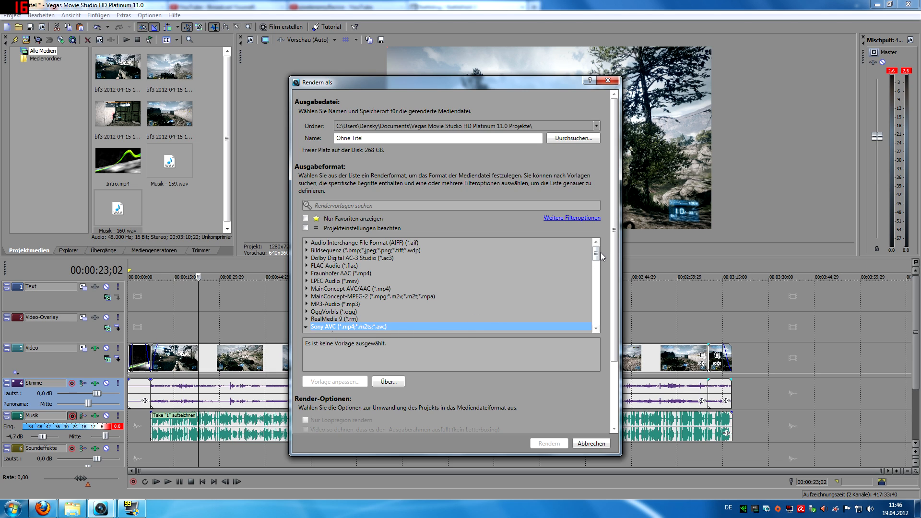
pyautogui.scroll(-3)
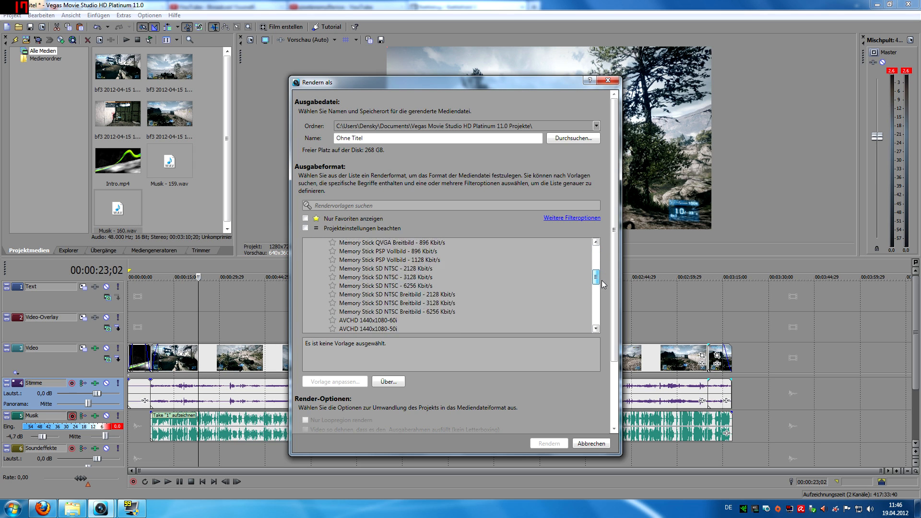
pyautogui.scroll(-3)
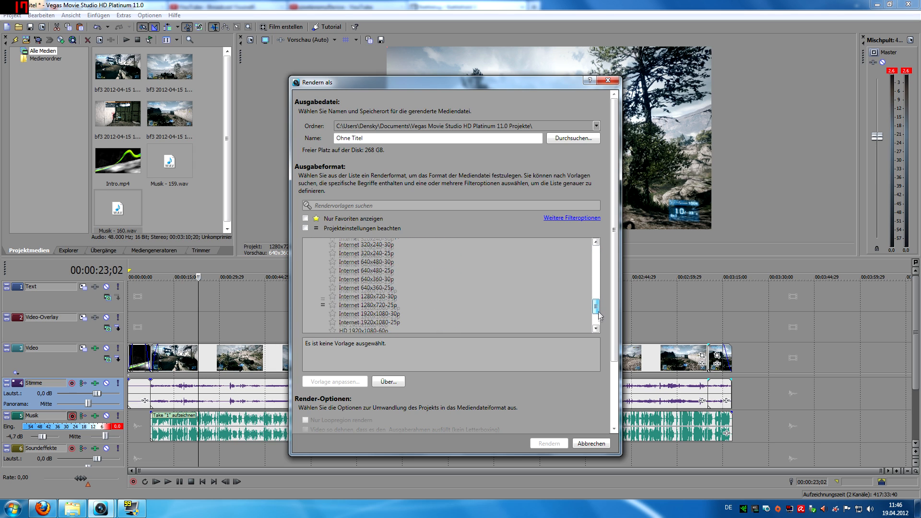
pyautogui.scroll(-3)
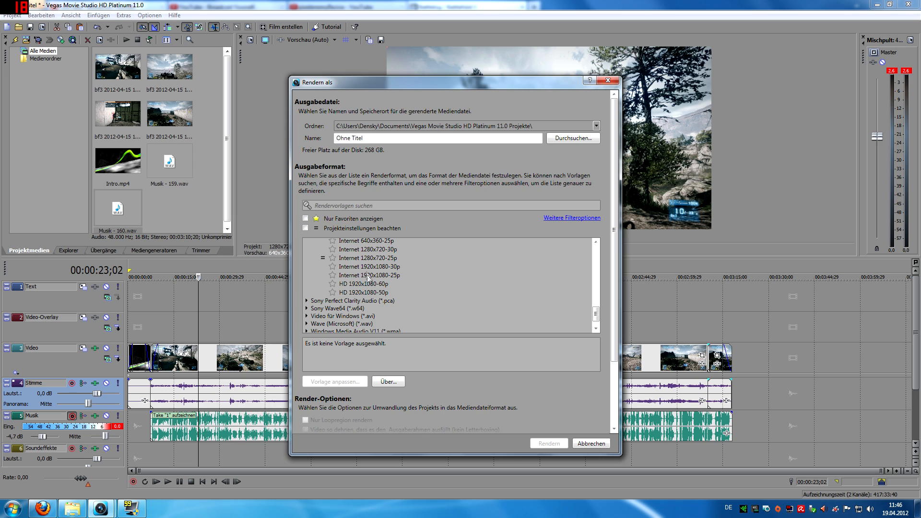
pyautogui.click(368, 267)
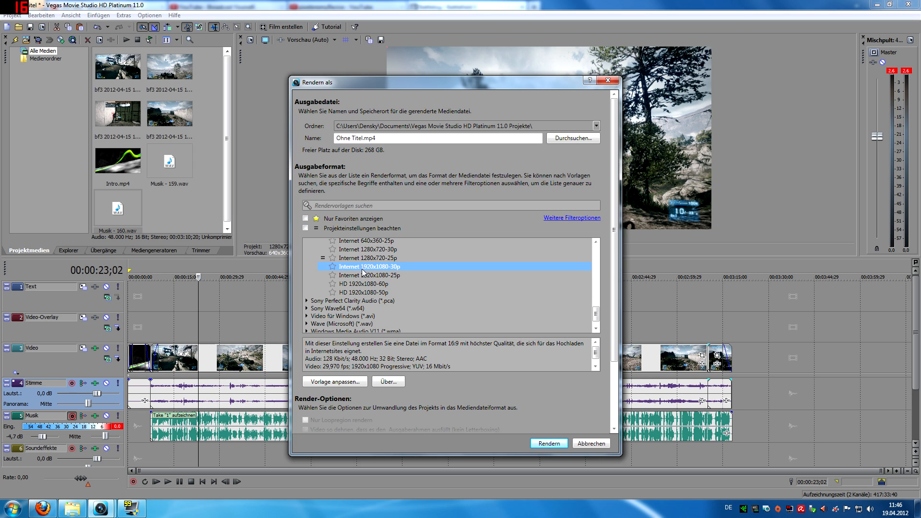
pyautogui.moveTo(426, 274)
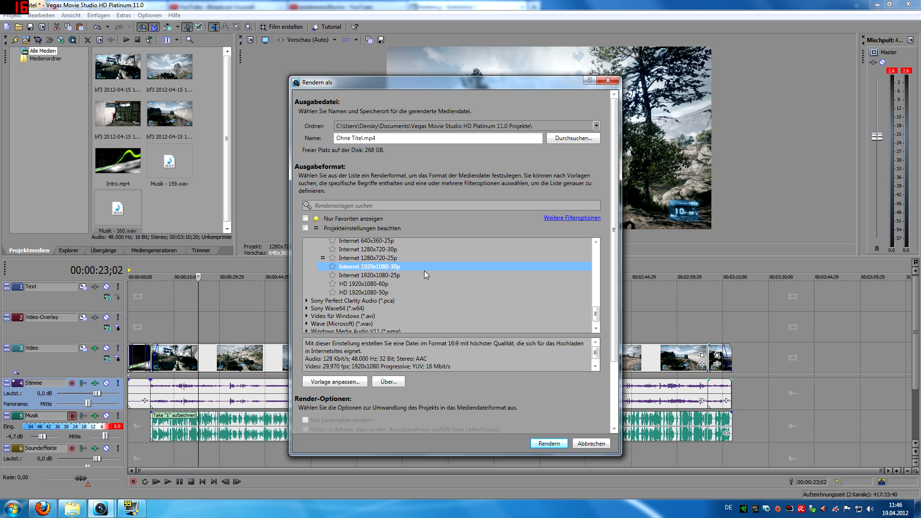
pyautogui.moveTo(404, 271)
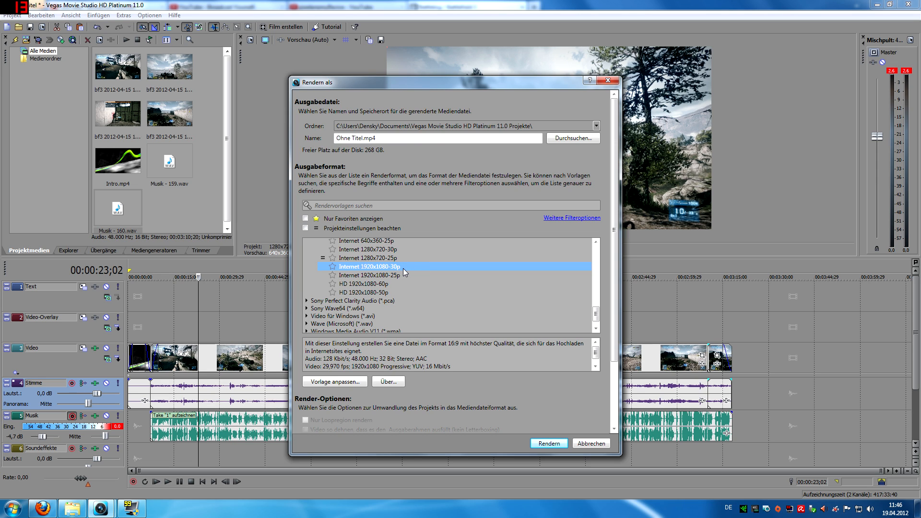
pyautogui.moveTo(398, 277)
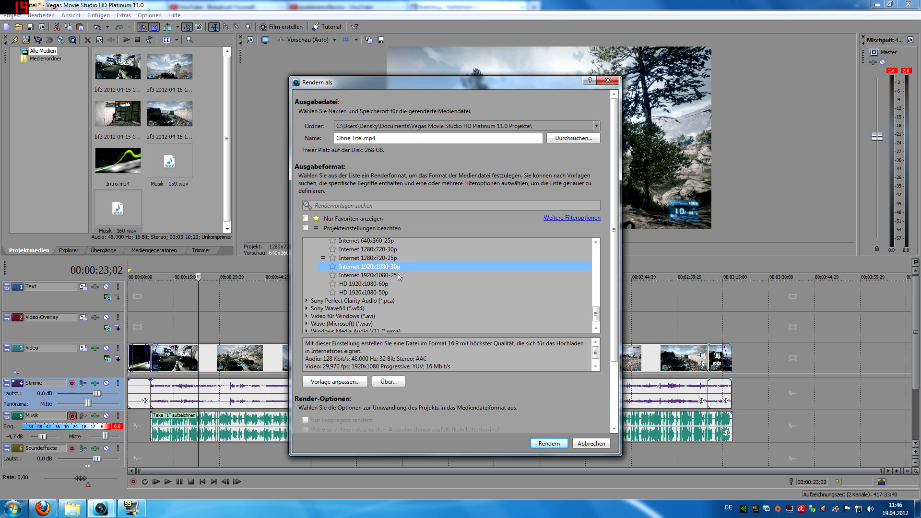
pyautogui.click(369, 274)
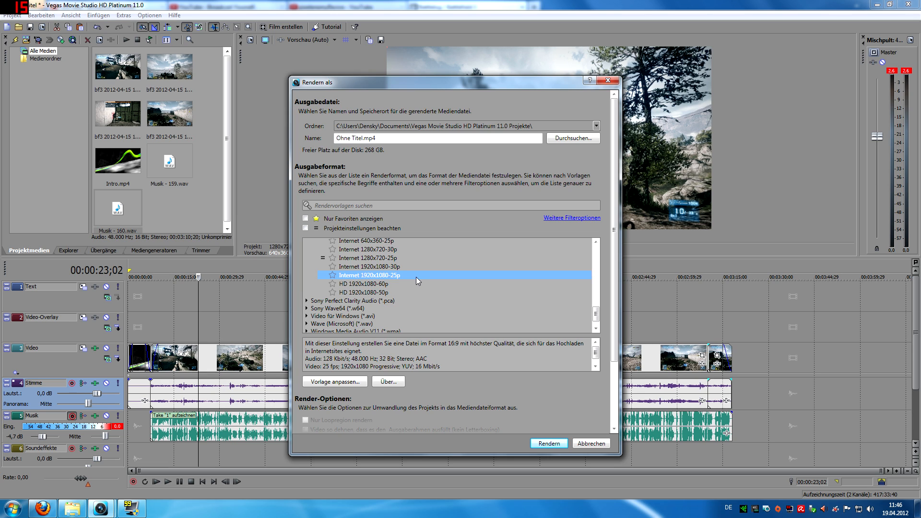
pyautogui.click(370, 267)
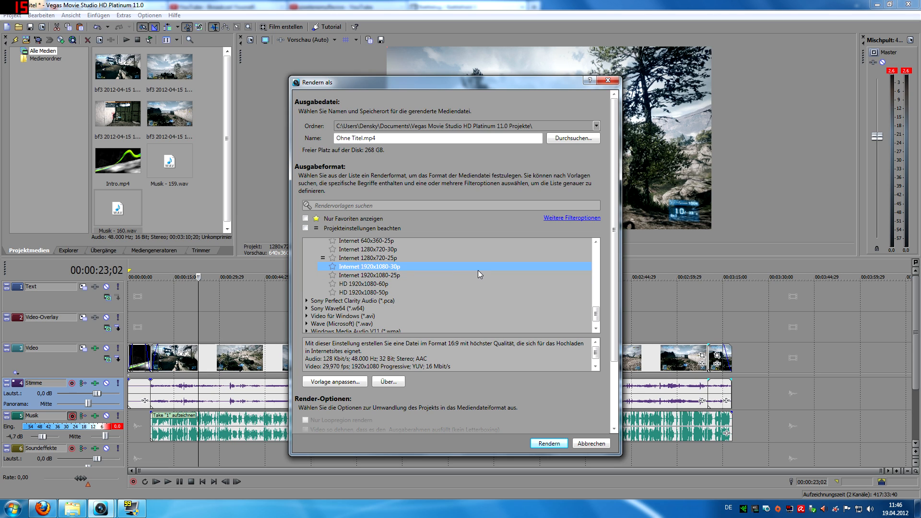
pyautogui.moveTo(484, 278)
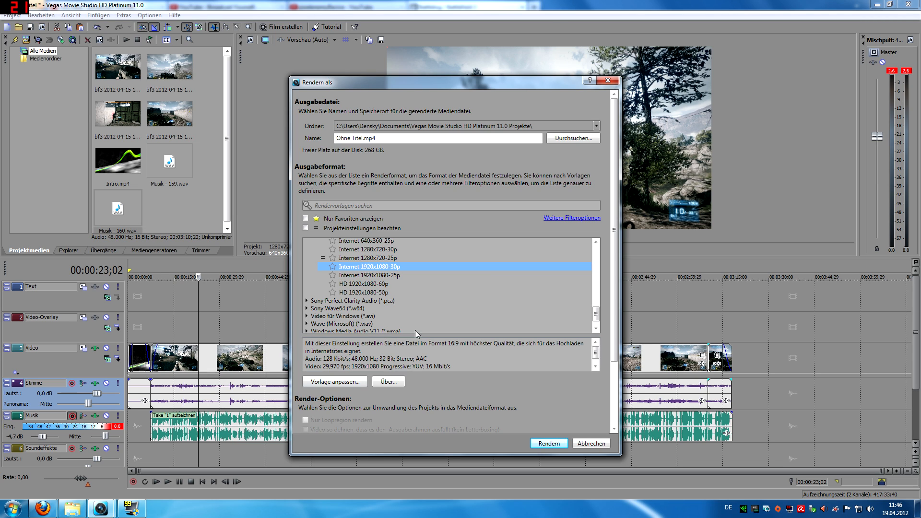
pyautogui.moveTo(443, 310)
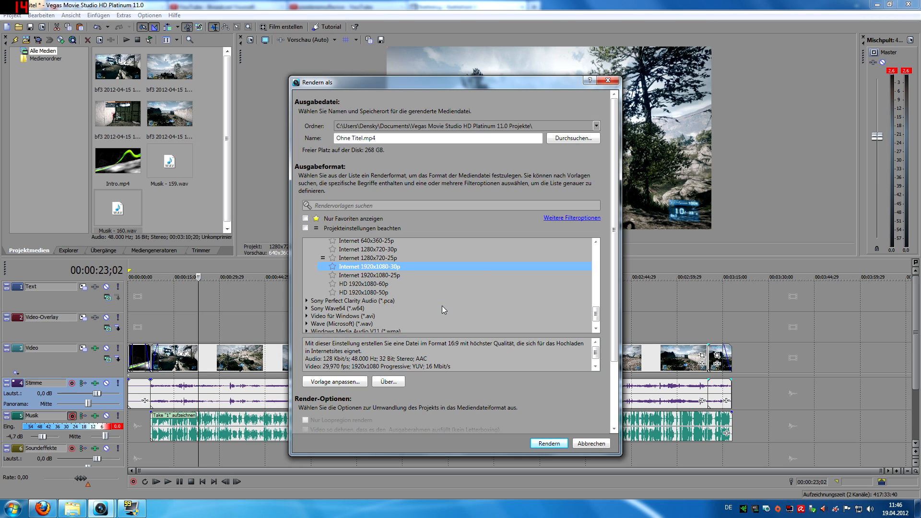